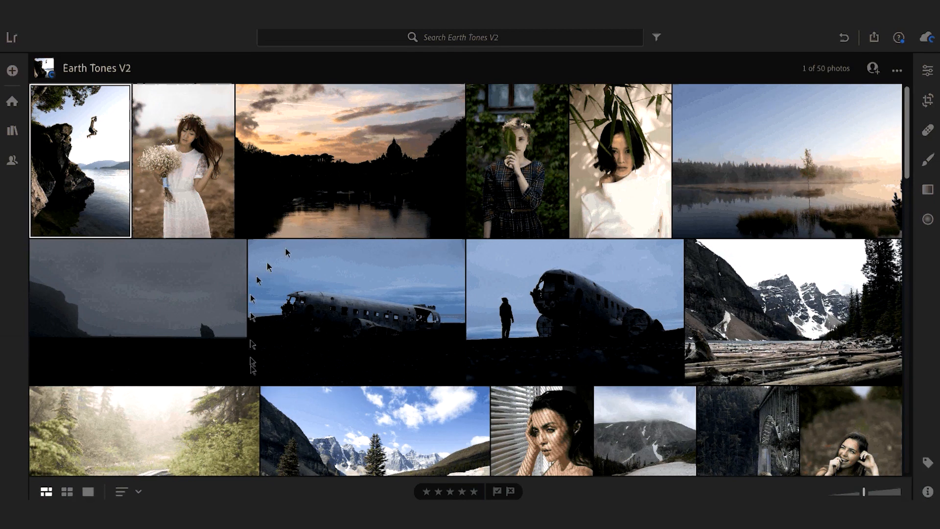
{"action": "mouse_move", "coordinate": [198, 173]}
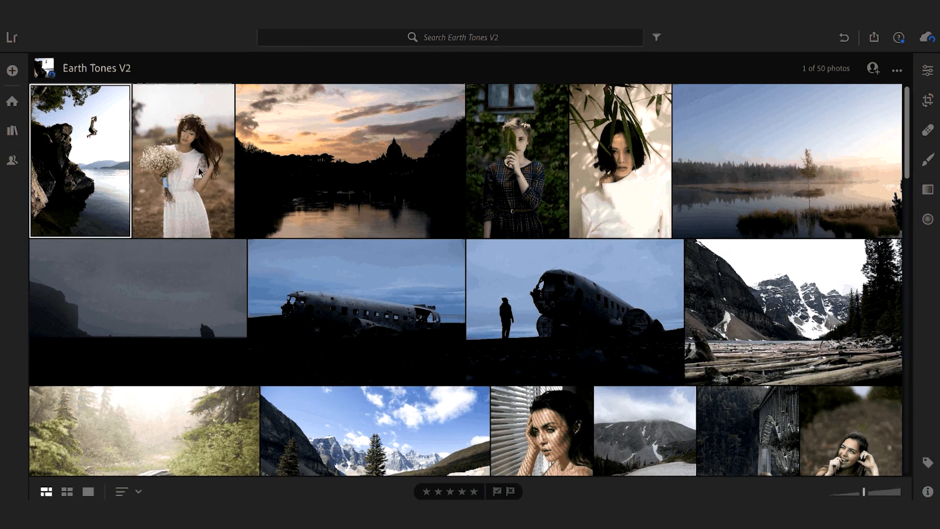
- Open the flower-bouquet portrait from the Earth Tones V2 album in the Edit view
{"action": "left_click", "coordinate": [182, 166]}
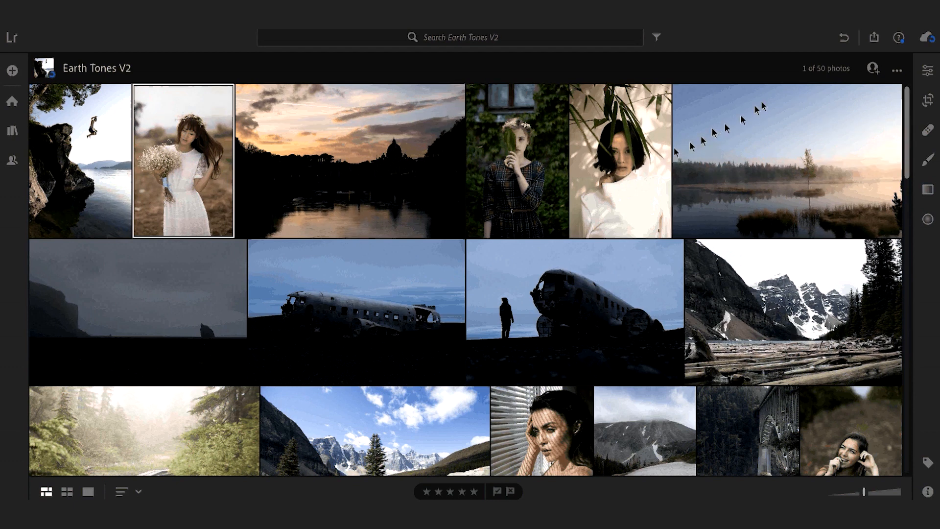
{"action": "double_click", "coordinate": [183, 162]}
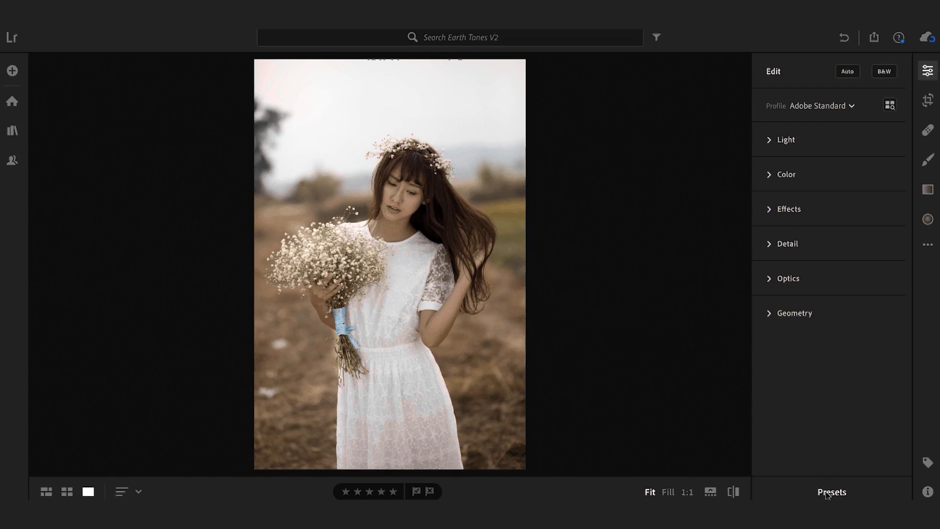
- Apply the 3. LENS CORRECTION preset from the expanded TPF - Earth Tones V2 group
{"action": "left_click", "coordinate": [831, 492]}
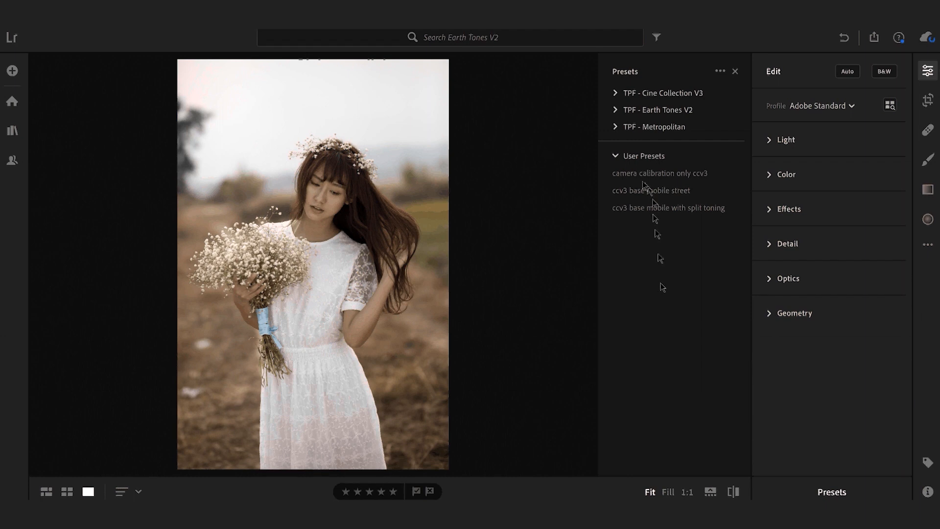
{"action": "left_click", "coordinate": [615, 156]}
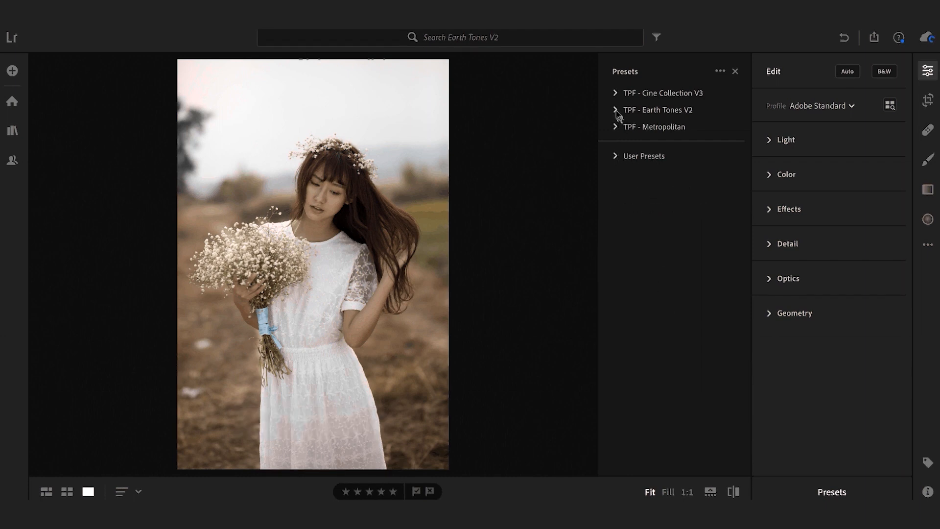
{"action": "left_click", "coordinate": [615, 110]}
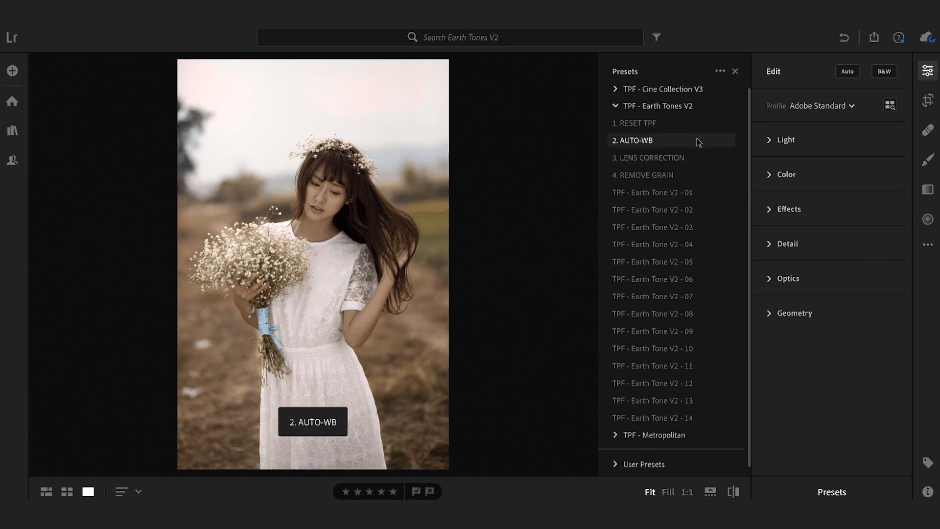
{"action": "left_click", "coordinate": [661, 157]}
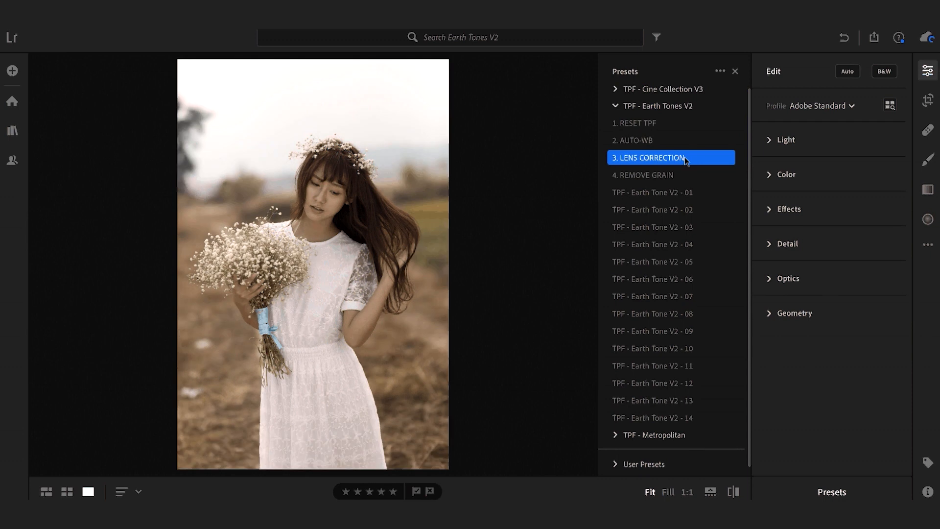
{"action": "mouse_move", "coordinate": [771, 141]}
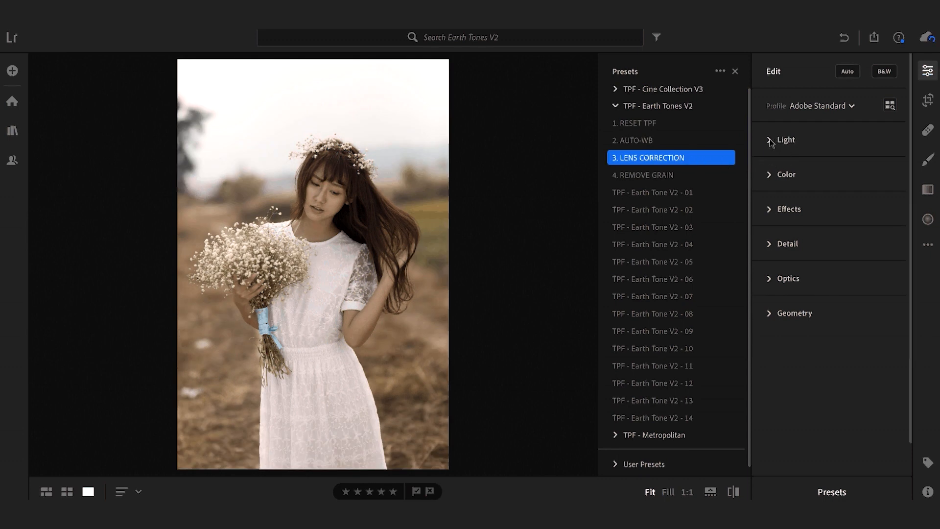
- Raise exposure to +0.16 in the Light panel, then collapse it
{"action": "left_click", "coordinate": [769, 140]}
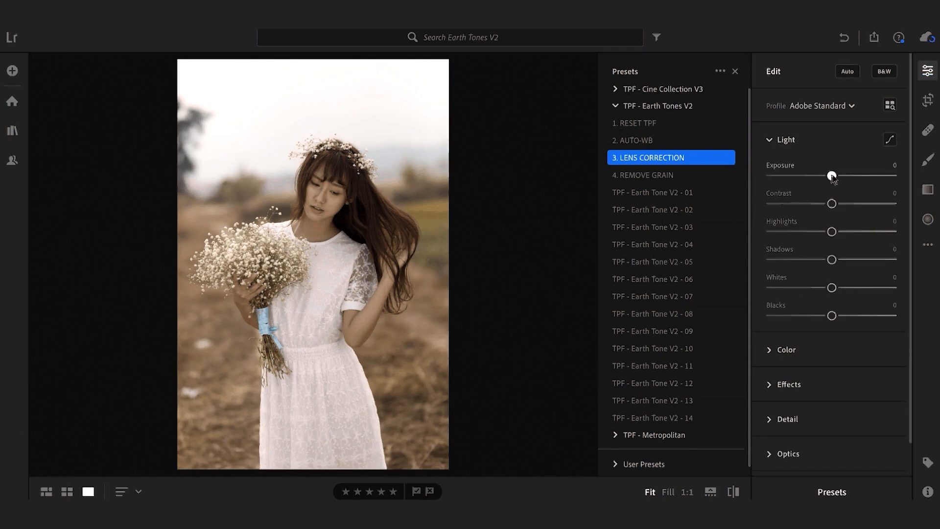
{"action": "left_click_drag", "start_coordinate": [831, 176], "coordinate": [835, 176]}
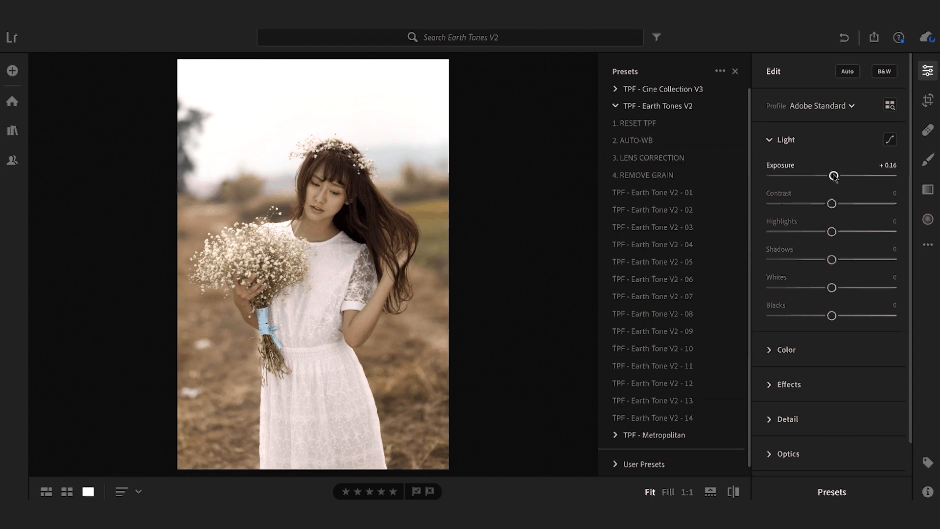
{"action": "left_click", "coordinate": [780, 139]}
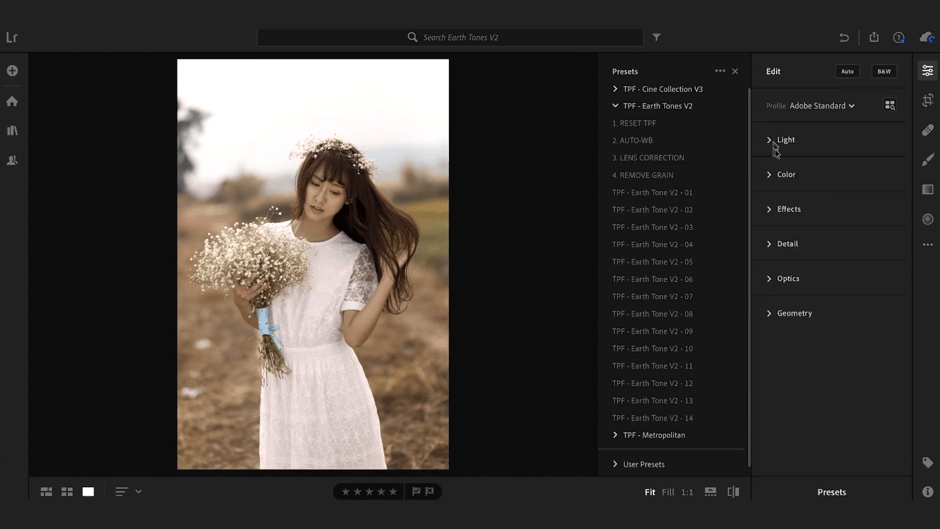
- Preview the Earth Tone V2 presets 01 through 06 on the portrait
{"action": "left_click", "coordinate": [672, 192]}
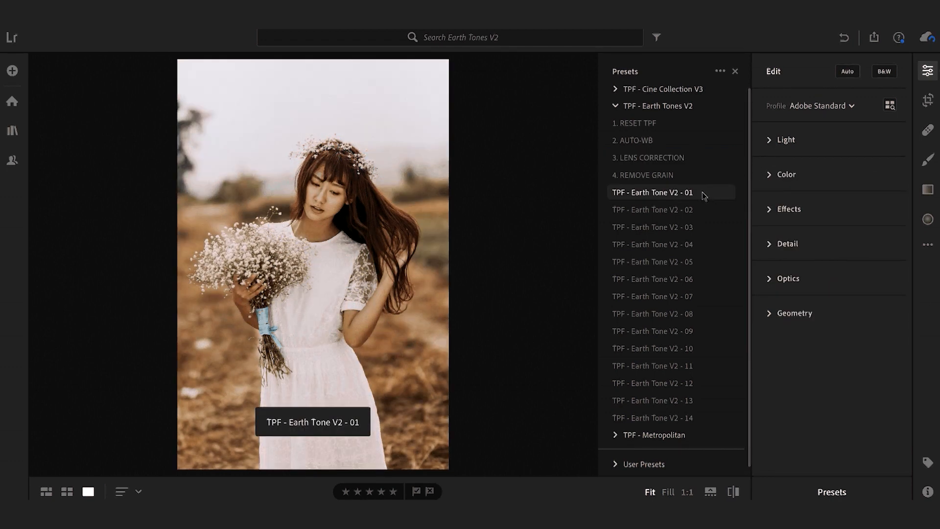
{"action": "left_click", "coordinate": [672, 210]}
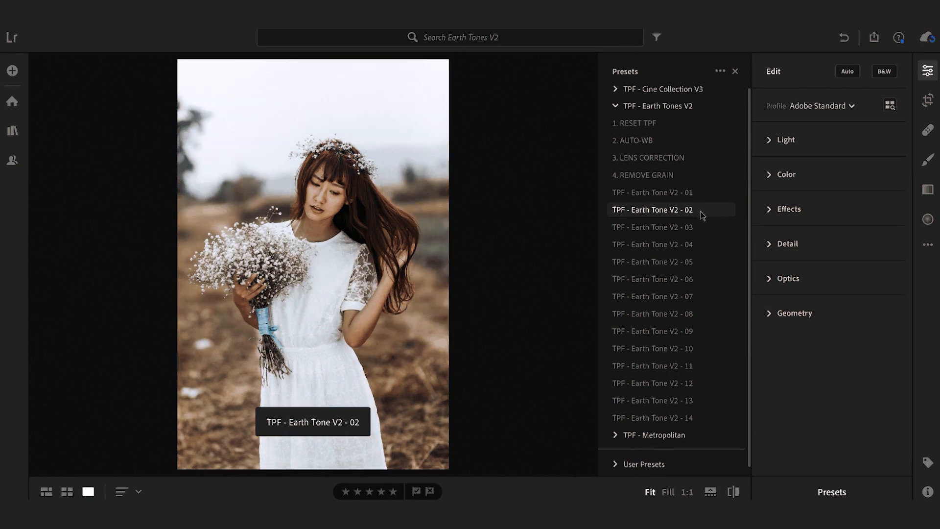
{"action": "left_click", "coordinate": [652, 227]}
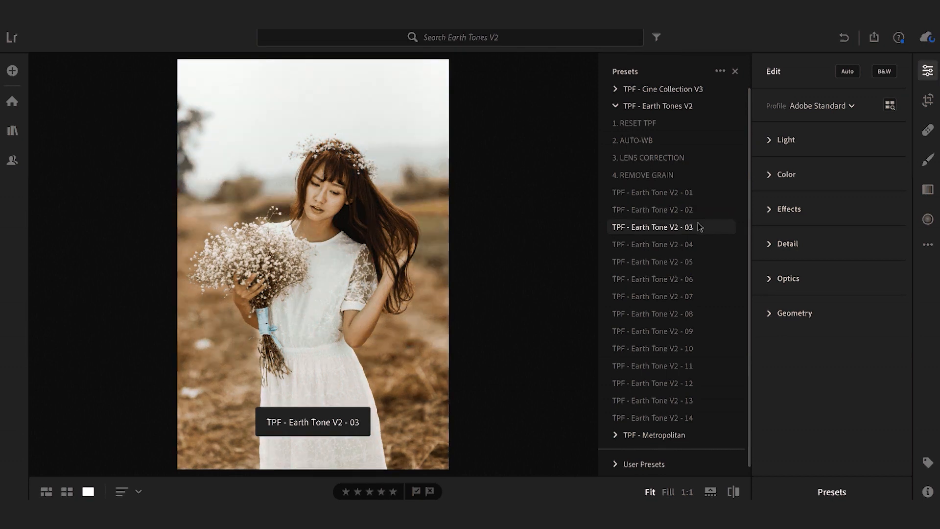
{"action": "left_click", "coordinate": [662, 245]}
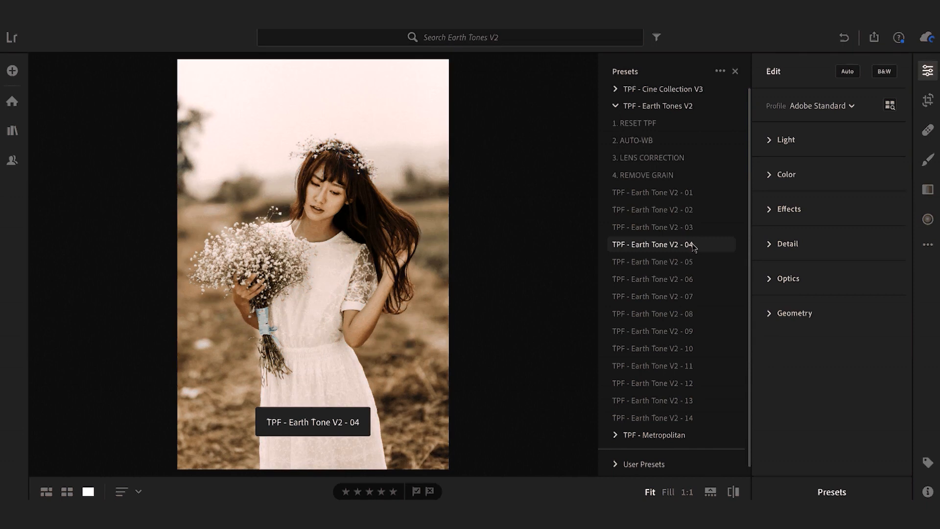
{"action": "left_click", "coordinate": [672, 261]}
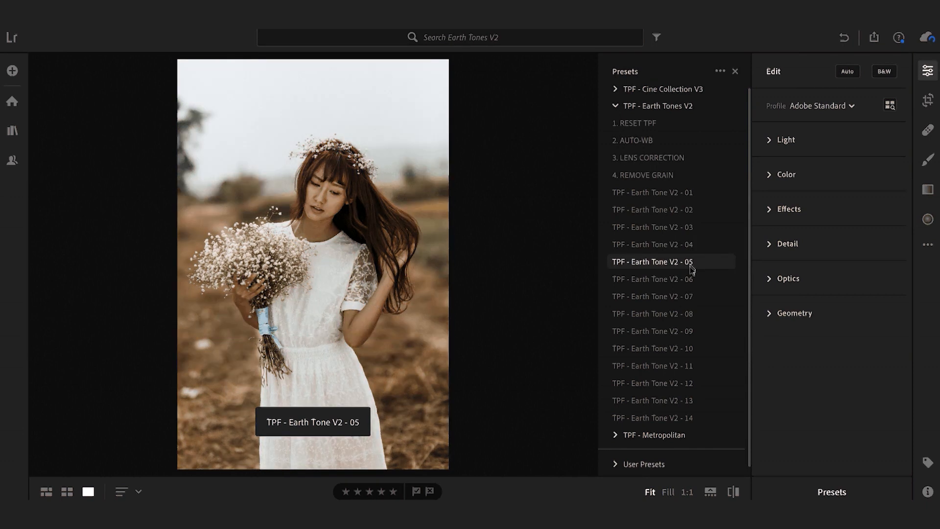
{"action": "left_click", "coordinate": [672, 279]}
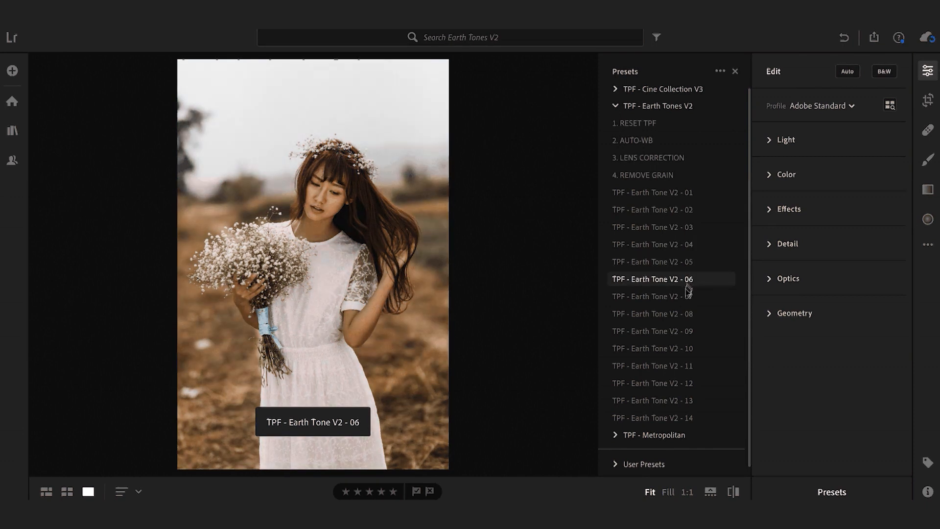
- Preview Earth Tone V2 presets 08 to 14, then apply Earth Tone V2 - 13
{"action": "left_click", "coordinate": [671, 314]}
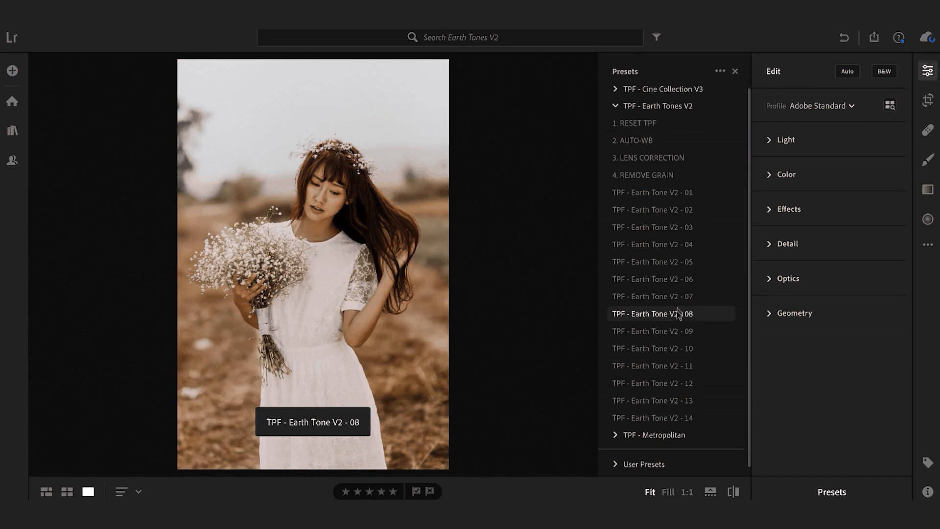
{"action": "left_click", "coordinate": [672, 331]}
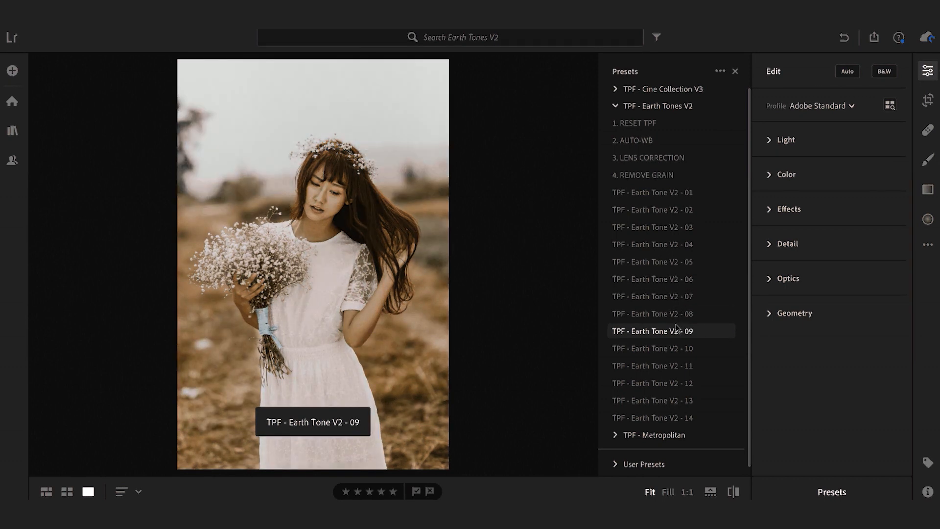
{"action": "left_click", "coordinate": [667, 348]}
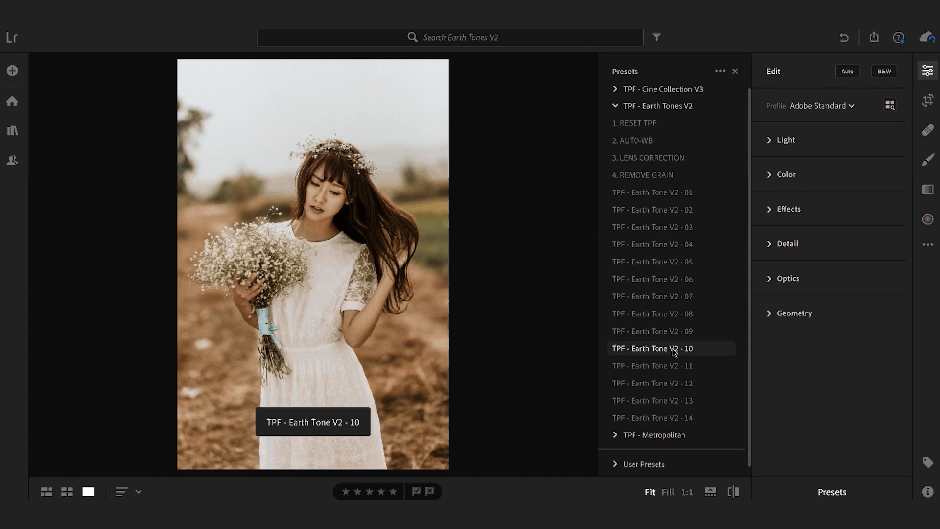
{"action": "left_click", "coordinate": [667, 366]}
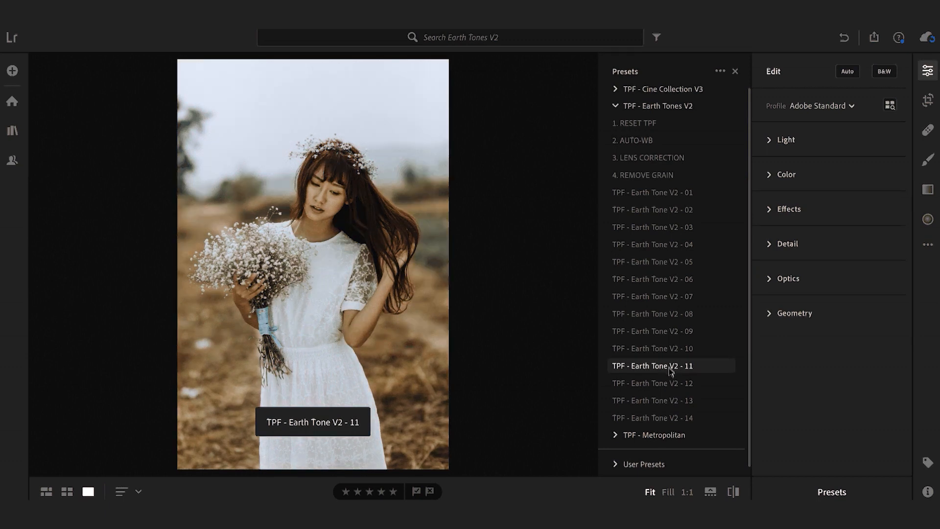
{"action": "left_click", "coordinate": [652, 383]}
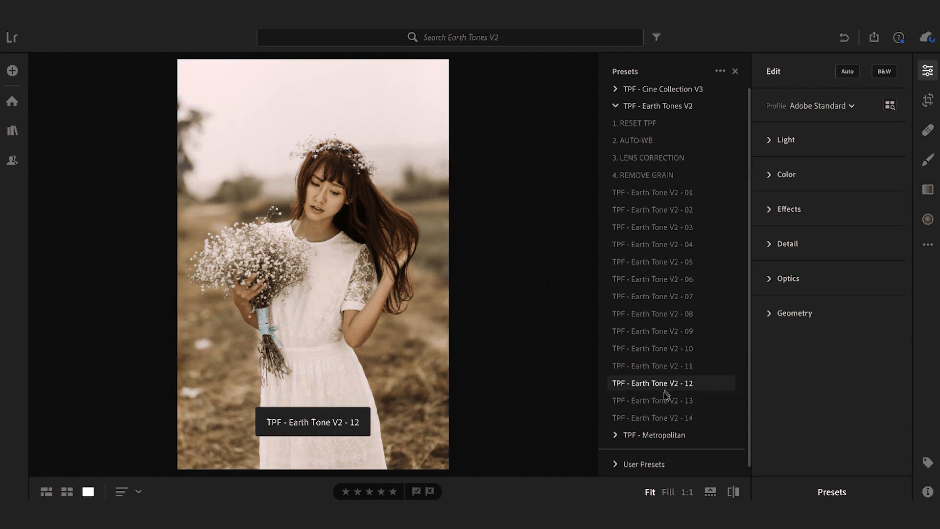
{"action": "left_click", "coordinate": [657, 417]}
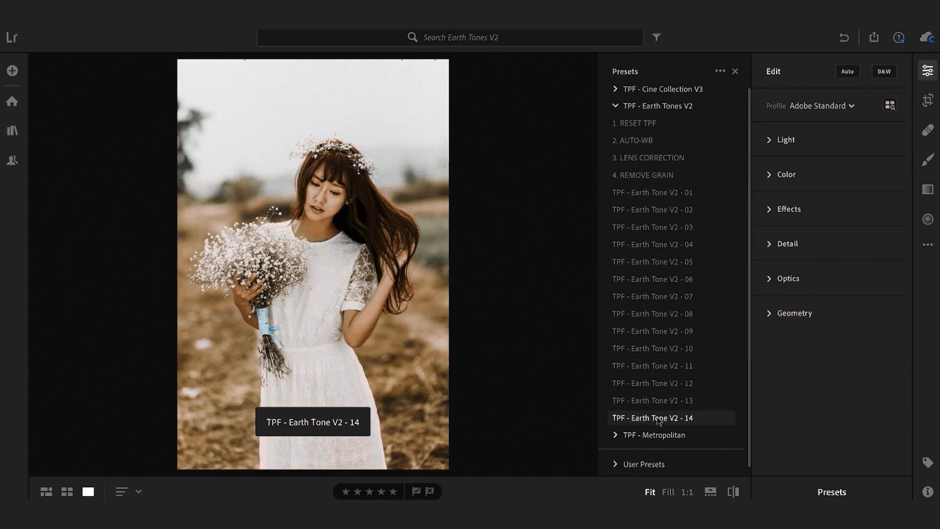
{"action": "left_click", "coordinate": [661, 400]}
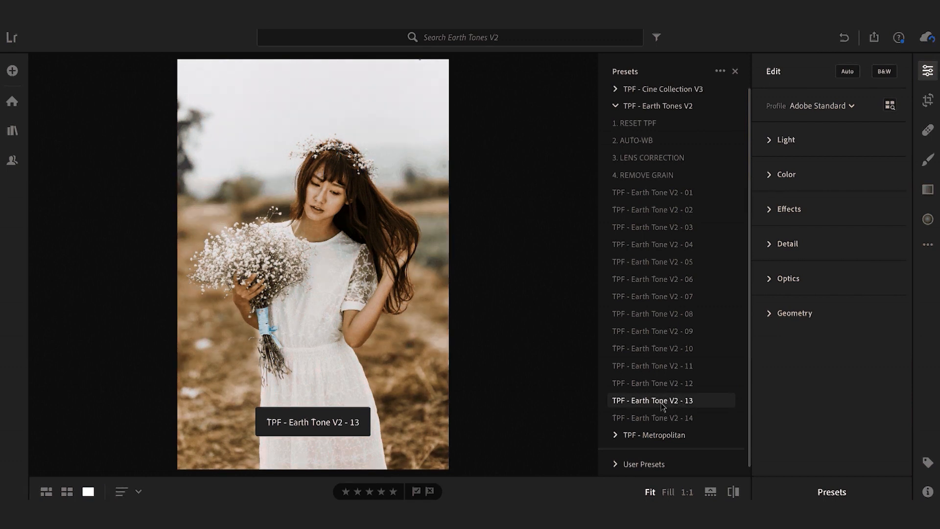
{"action": "left_click", "coordinate": [652, 400]}
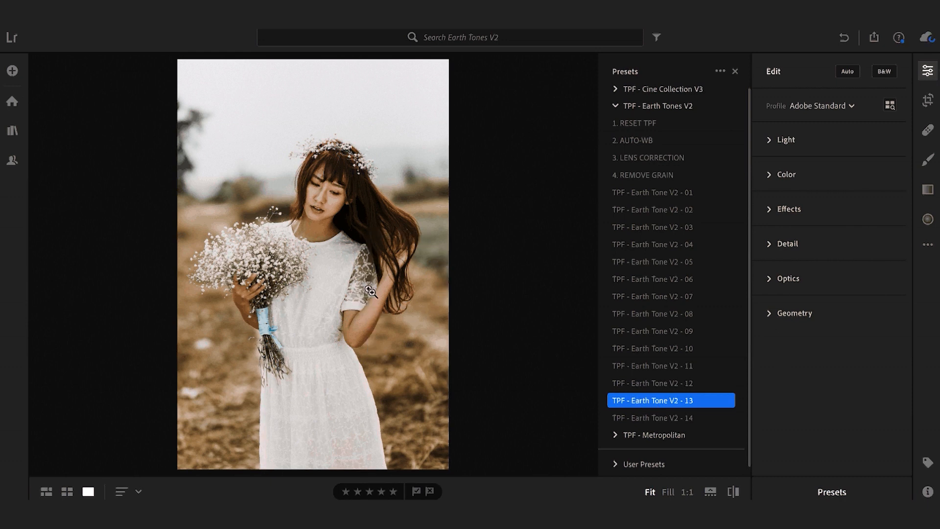
{"action": "mouse_move", "coordinate": [870, 232]}
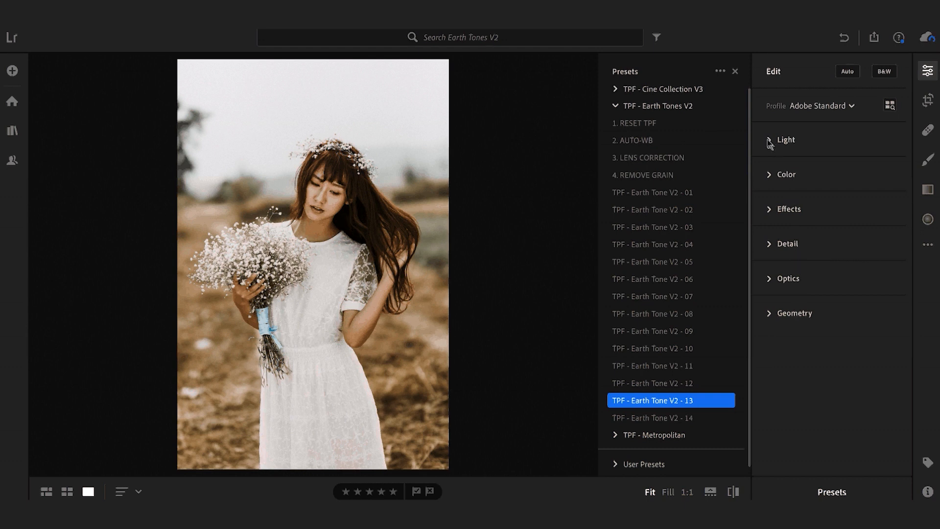
- In the Light panel, set Highlights to -76 and Shadows to +60
{"action": "left_click", "coordinate": [786, 140]}
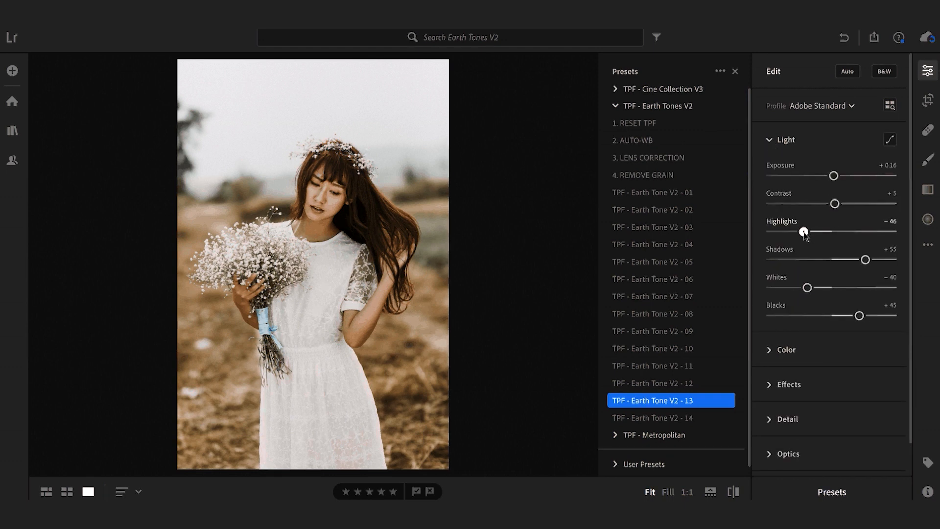
{"action": "left_click_drag", "start_coordinate": [804, 232], "coordinate": [788, 231]}
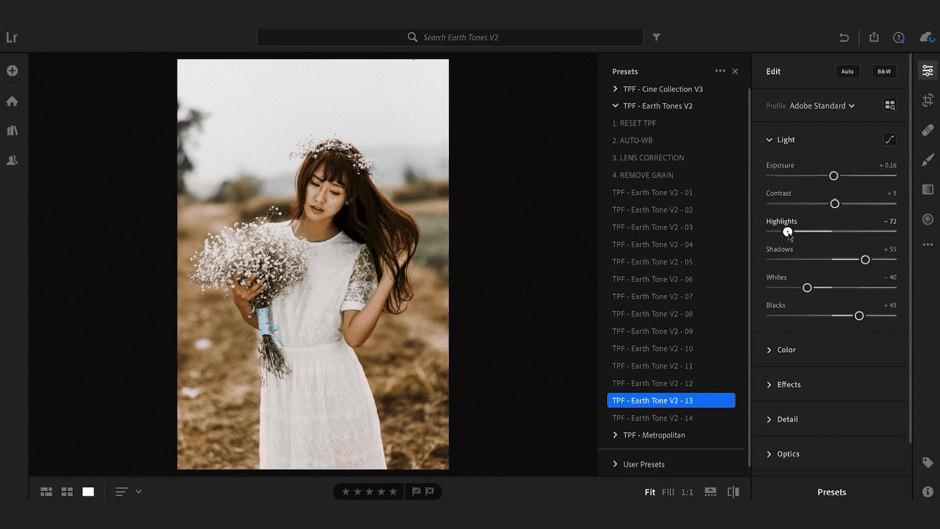
{"action": "left_click_drag", "start_coordinate": [788, 230], "coordinate": [784, 232]}
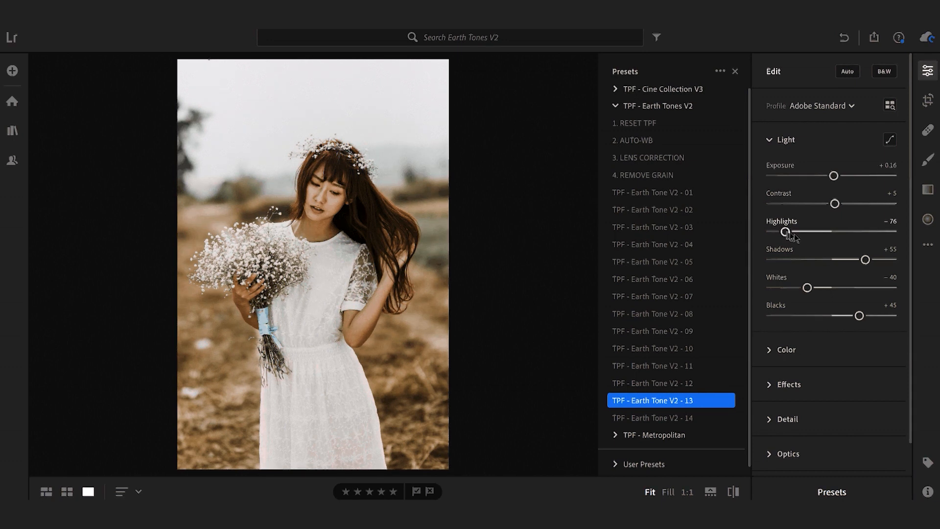
{"action": "left_click_drag", "start_coordinate": [863, 259], "coordinate": [868, 259]}
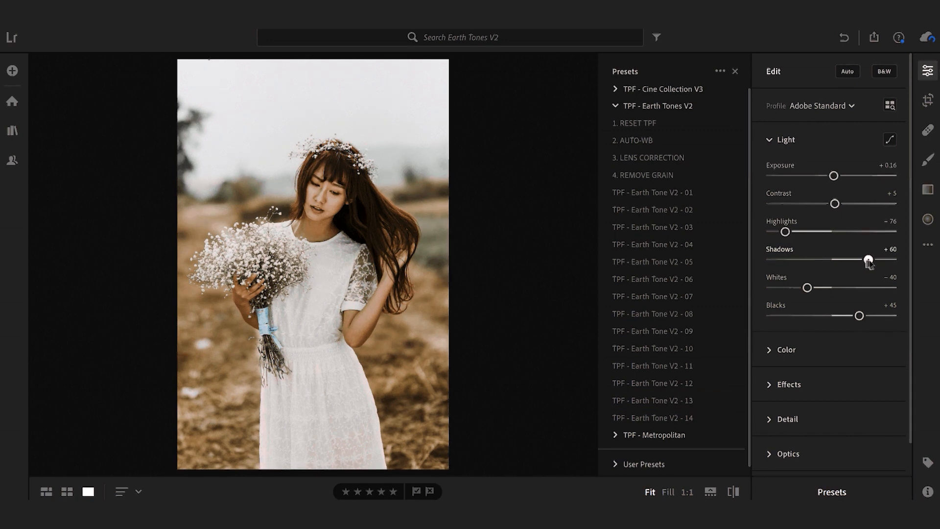
{"action": "left_click_drag", "start_coordinate": [868, 259], "coordinate": [874, 259]}
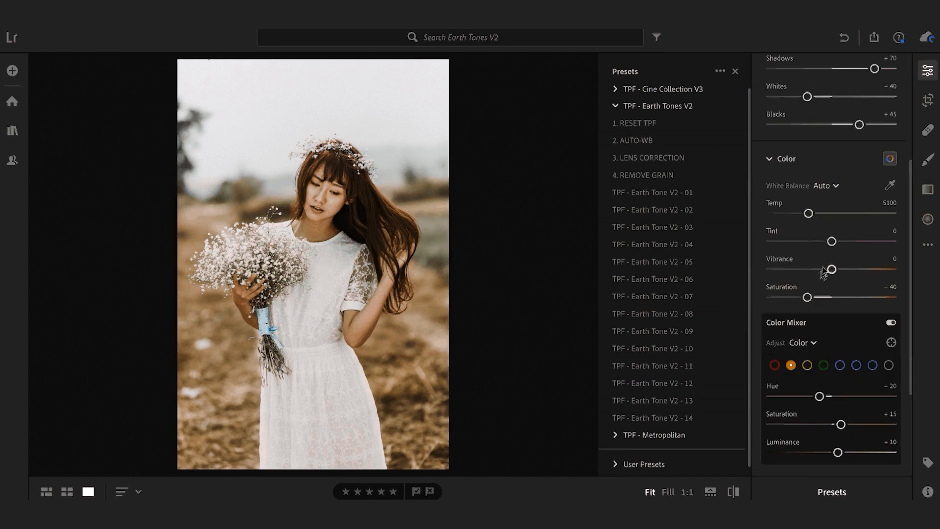
- Set Temp to 5180 and ease Saturation from -40 to -34
{"action": "left_click_drag", "start_coordinate": [808, 213], "coordinate": [808, 213]}
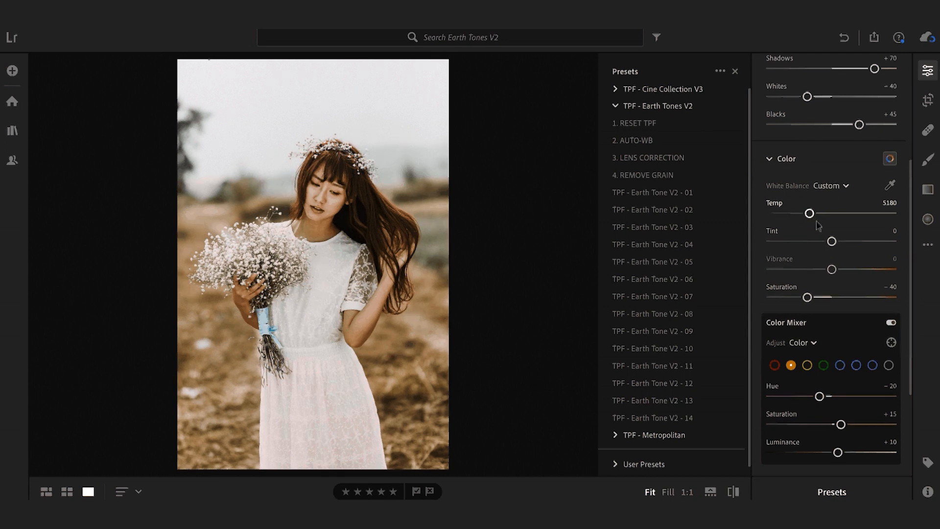
{"action": "left_click_drag", "start_coordinate": [807, 297], "coordinate": [810, 298]}
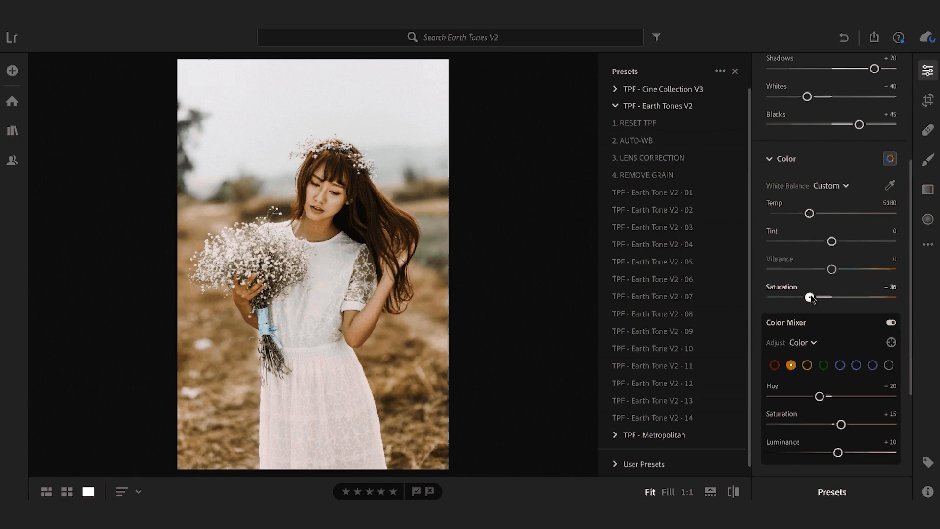
{"action": "left_click_drag", "start_coordinate": [809, 297], "coordinate": [813, 297]}
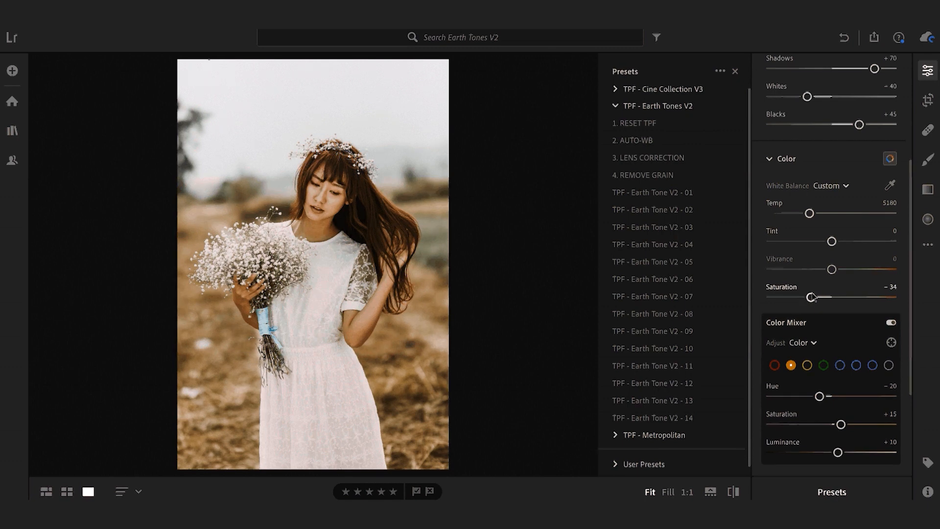
{"action": "mouse_move", "coordinate": [46, 492]}
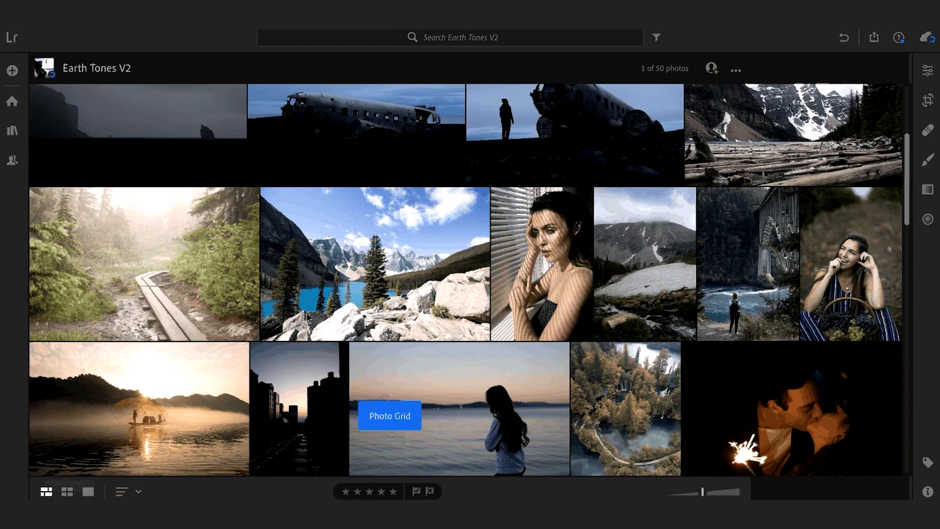
- Scroll down the Earth Tones V2 grid to the curly-haired woman's portrait
{"action": "scroll", "scroll_direction": "down", "scroll_amount": 3}
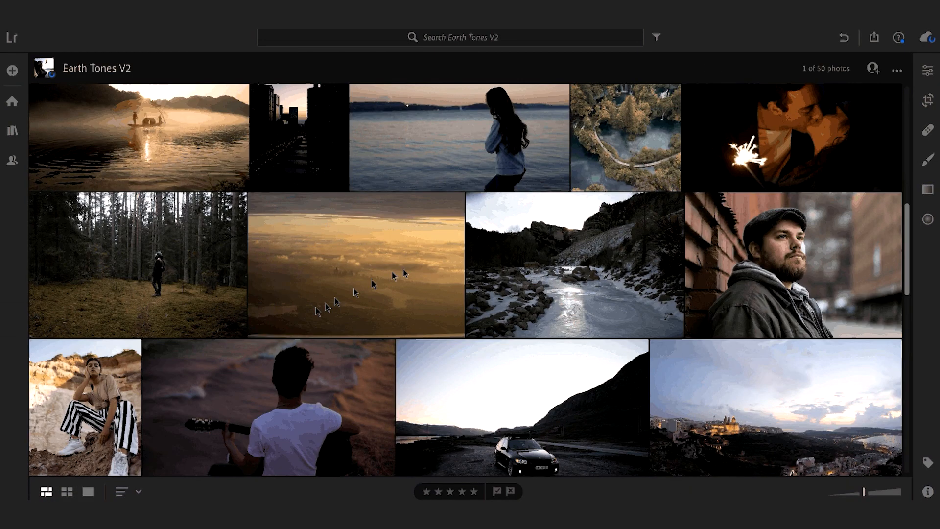
{"action": "scroll", "scroll_direction": "down", "scroll_amount": 3}
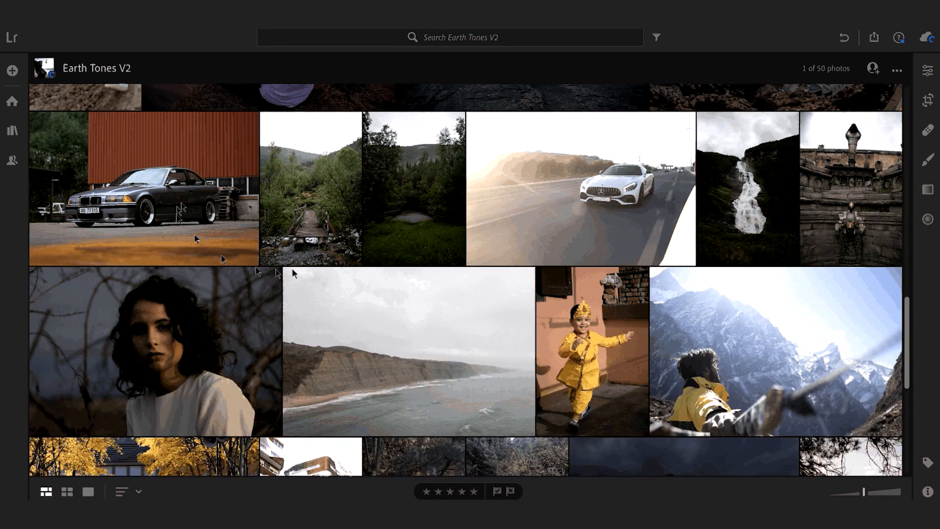
{"action": "scroll", "scroll_direction": "down", "scroll_amount": 3}
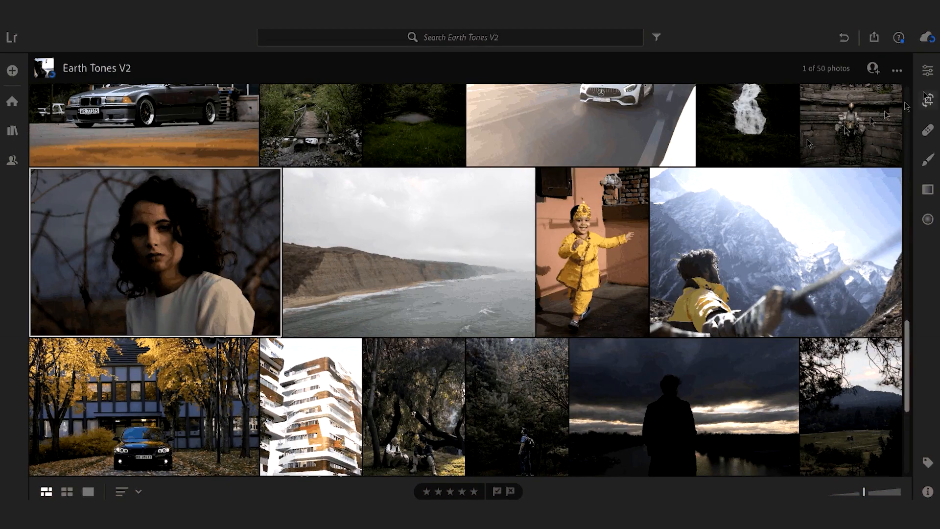
- Open the curly-haired portrait, show the Edit panel, and set exposure to +1.10
{"action": "double_click", "coordinate": [152, 251]}
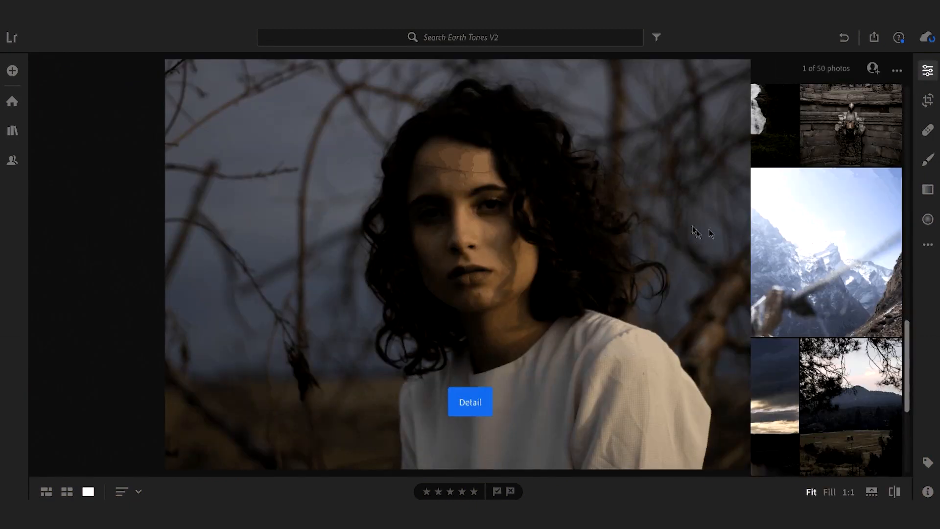
{"action": "left_click", "coordinate": [927, 67]}
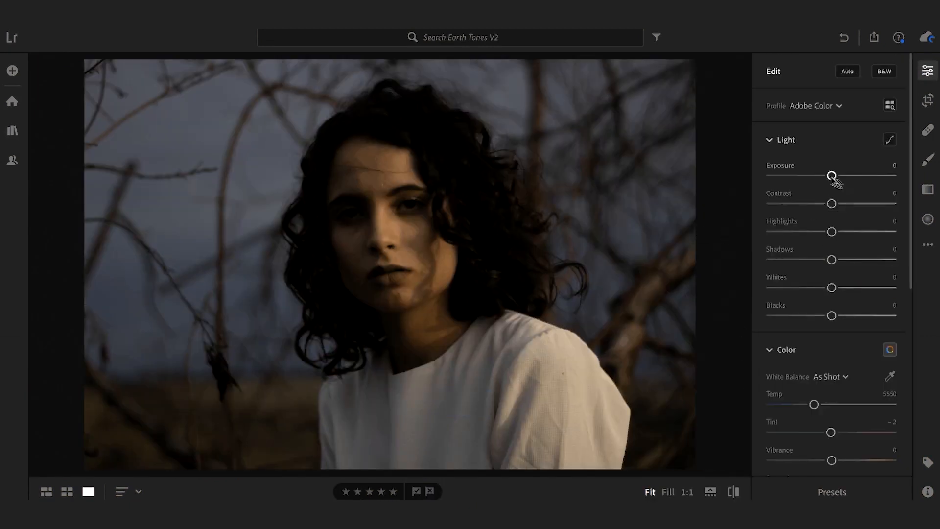
{"action": "left_click_drag", "start_coordinate": [832, 175], "coordinate": [840, 175]}
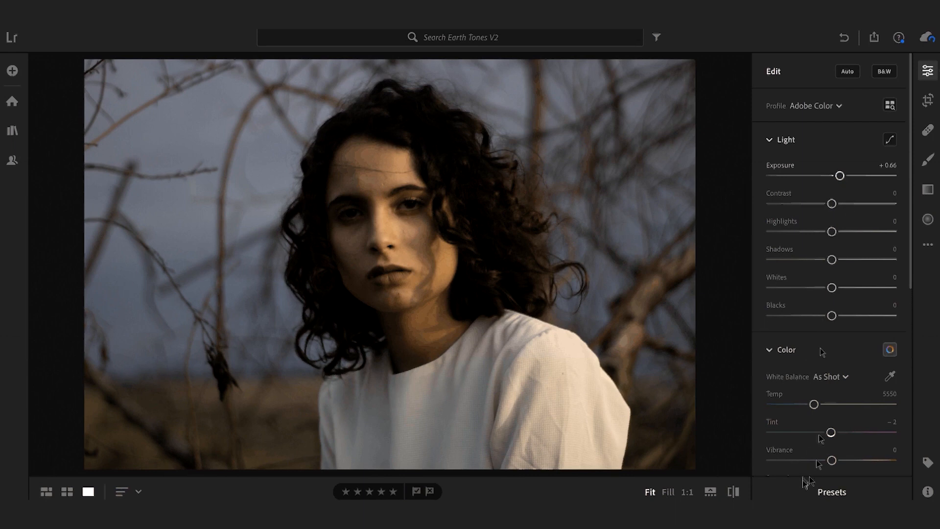
{"action": "left_click_drag", "start_coordinate": [840, 176], "coordinate": [845, 175]}
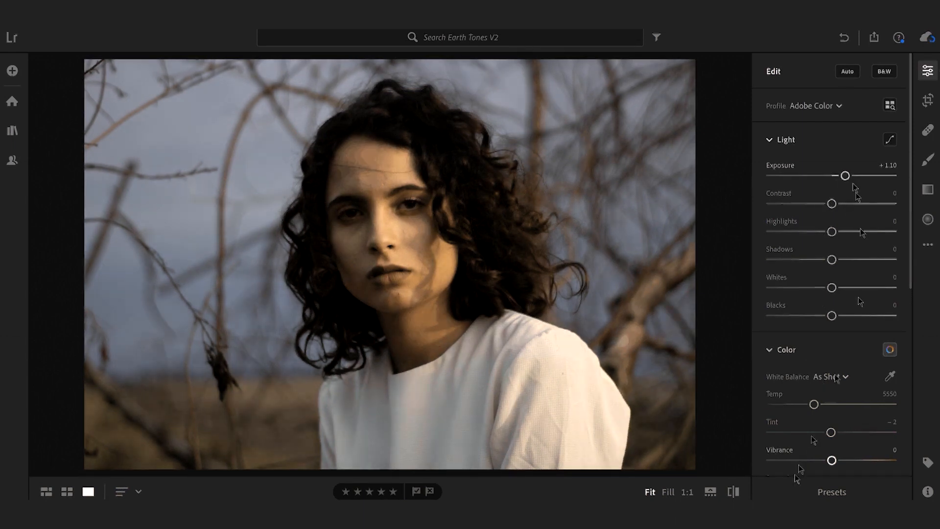
- Apply the AUTO-WB and LENS CORRECTION presets, then preview Earth Tone V2 01–03
{"action": "left_click", "coordinate": [636, 141]}
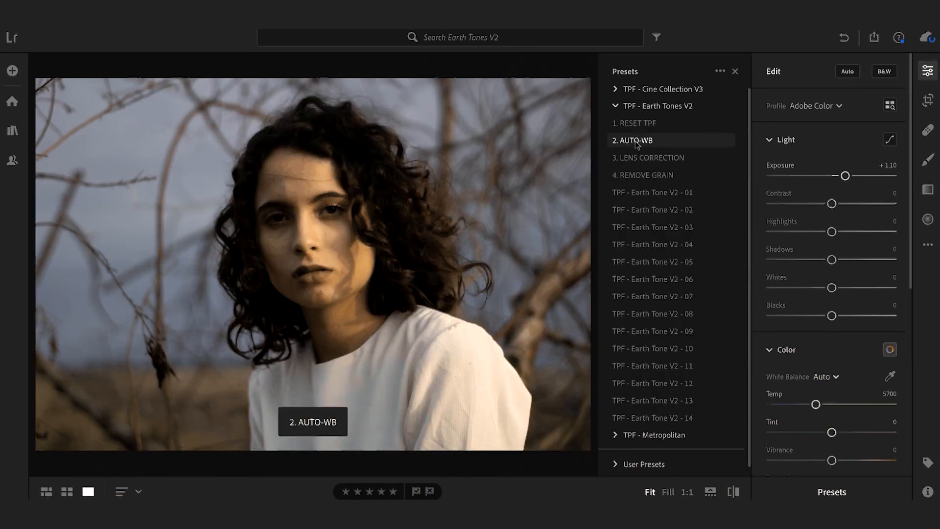
{"action": "left_click", "coordinate": [652, 158]}
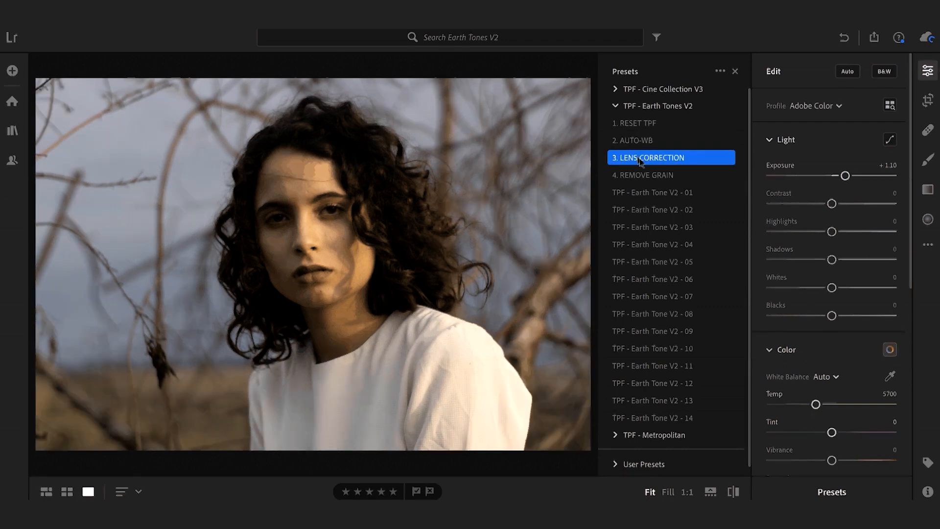
{"action": "left_click", "coordinate": [653, 193]}
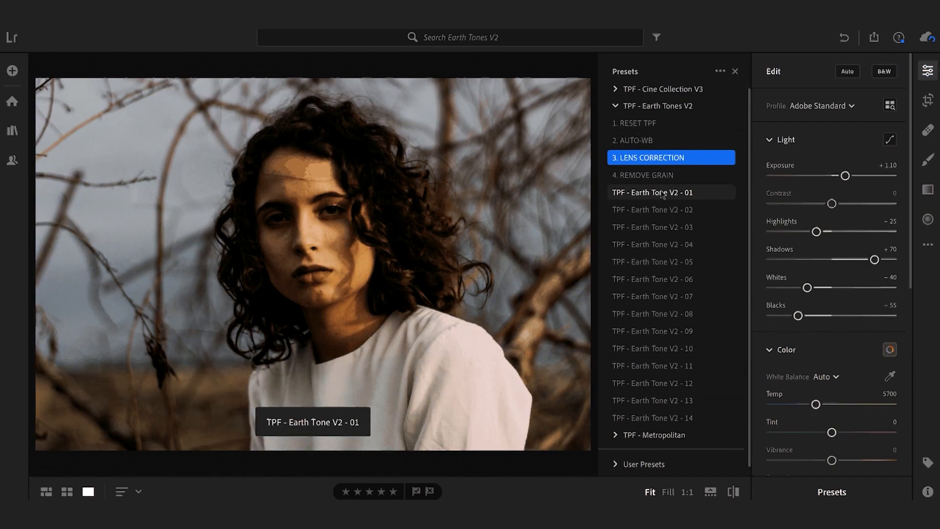
{"action": "left_click", "coordinate": [661, 209]}
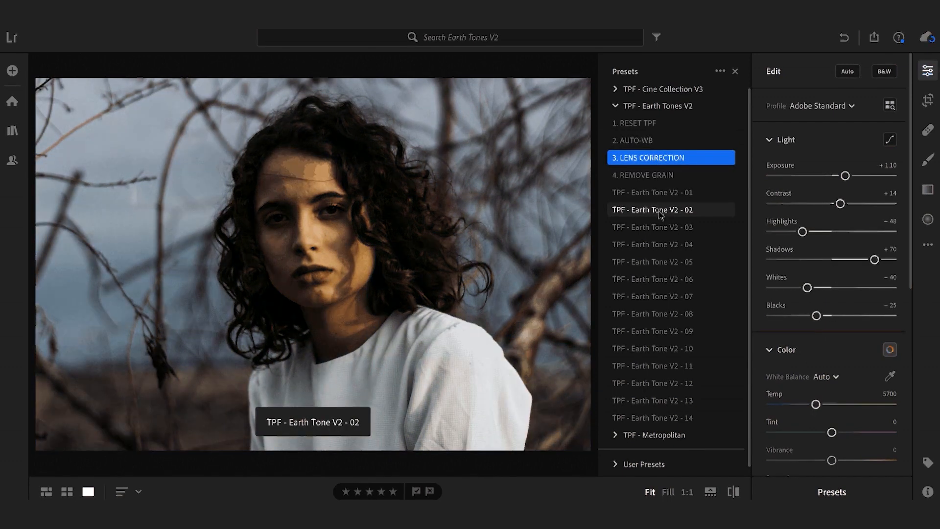
{"action": "left_click", "coordinate": [659, 227]}
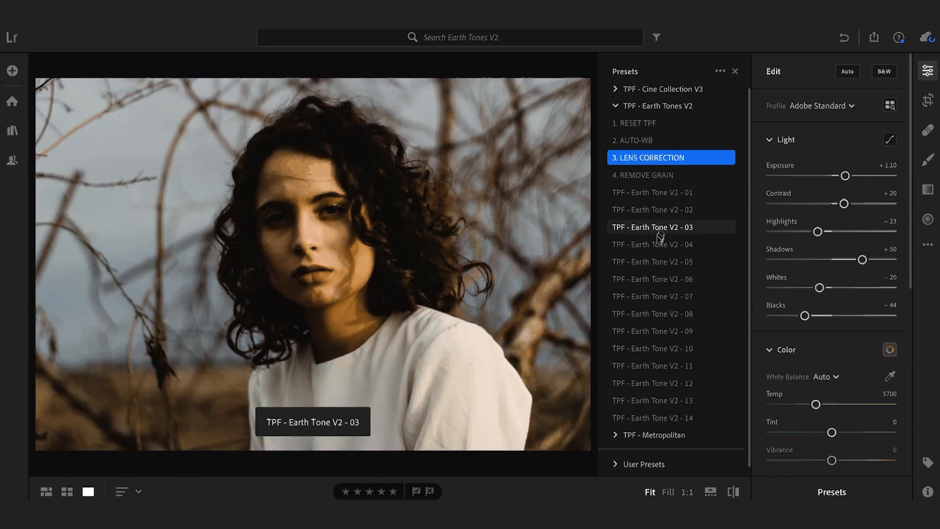
- Preview Earth Tone V2 05, 06, 08 and 09, then apply Earth Tone V2 - 01
{"action": "left_click", "coordinate": [652, 262]}
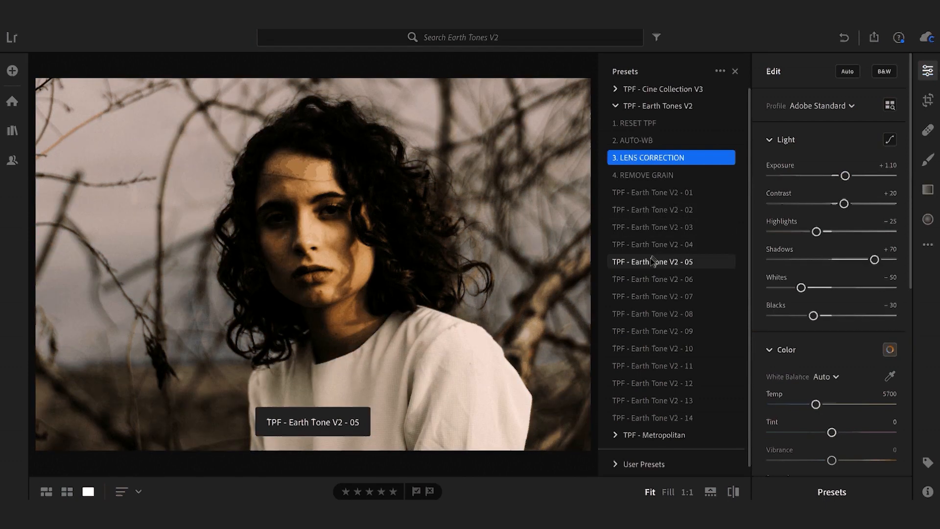
{"action": "left_click", "coordinate": [652, 279]}
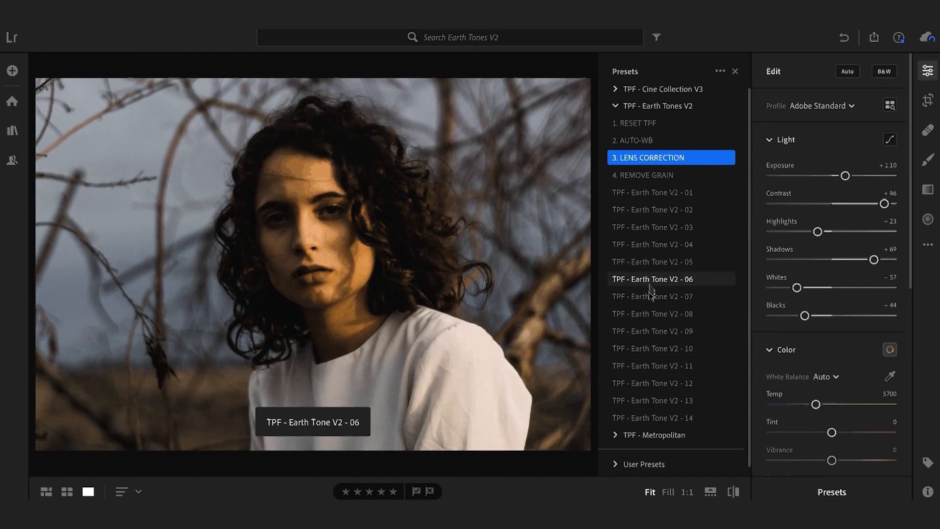
{"action": "left_click", "coordinate": [653, 313]}
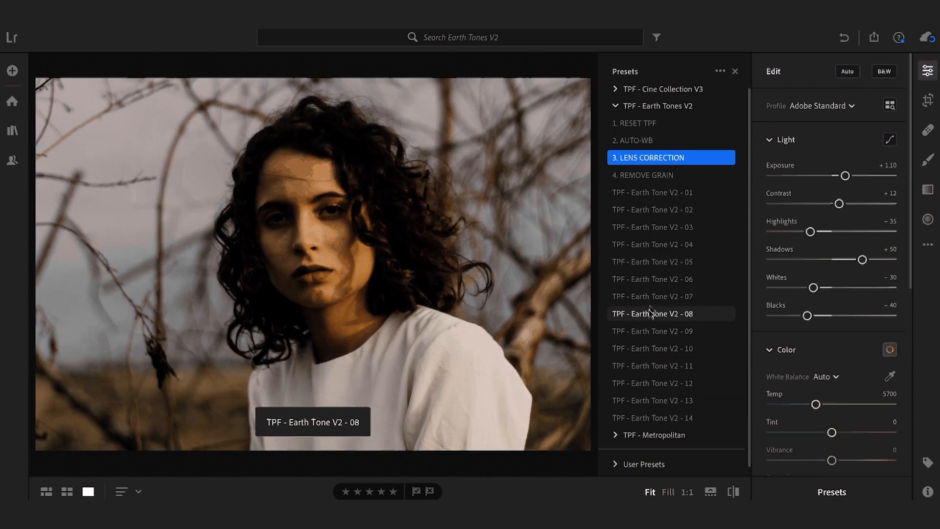
{"action": "left_click", "coordinate": [652, 331]}
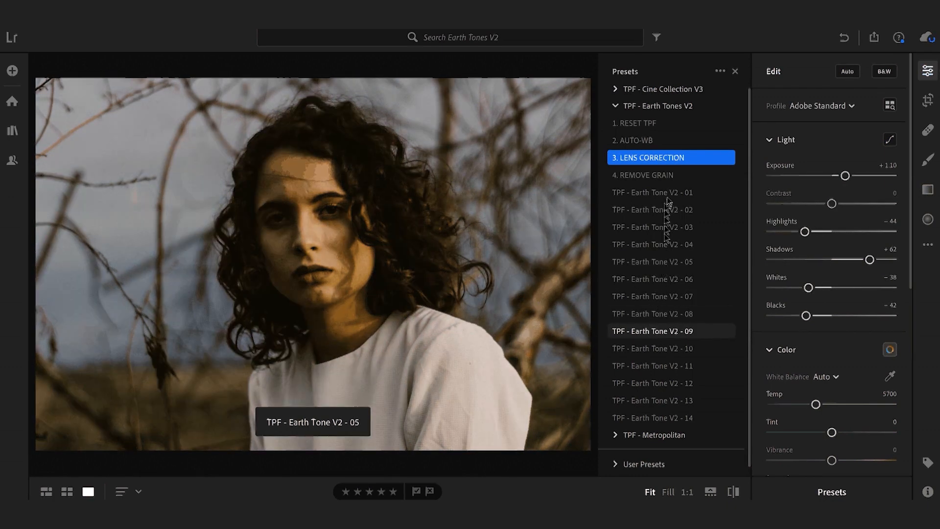
{"action": "left_click", "coordinate": [652, 193]}
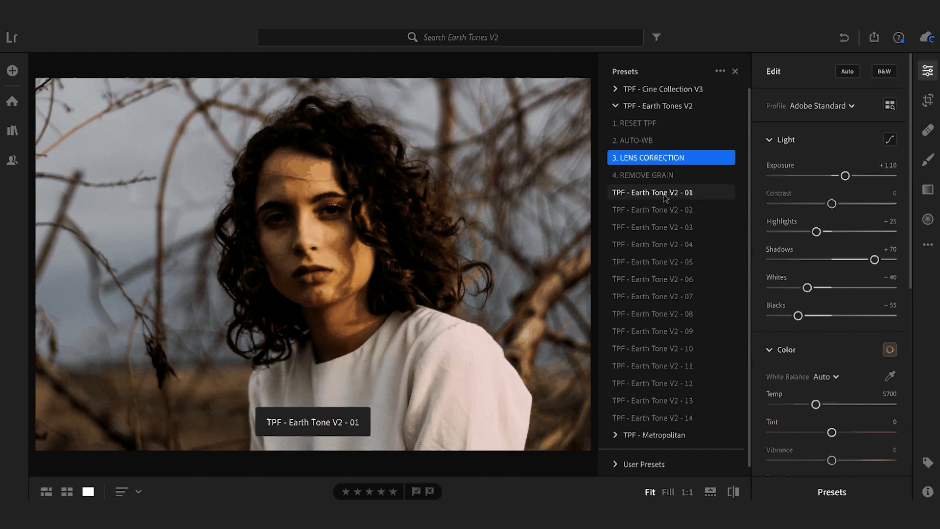
{"action": "left_click", "coordinate": [652, 192]}
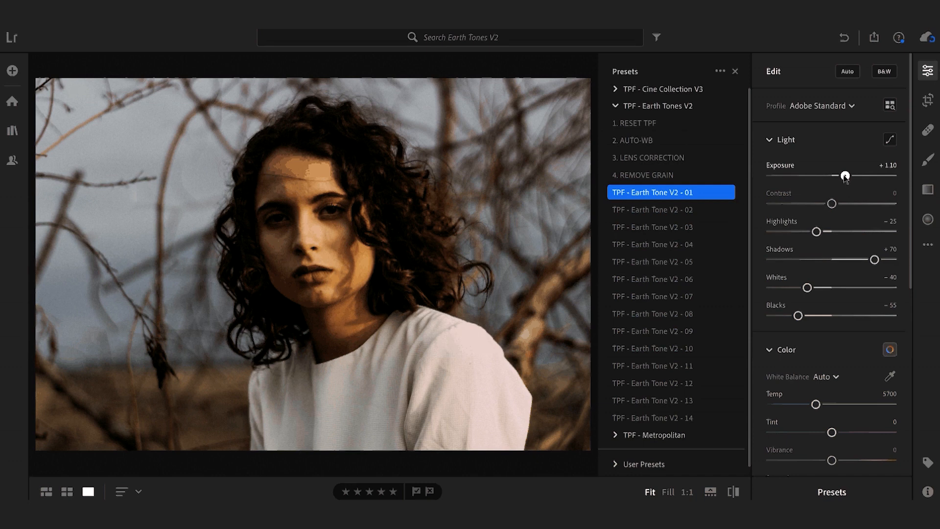
- Set exposure +1.46, highlights -44, shadows +57, and cool Temp to about 5237
{"action": "left_click_drag", "start_coordinate": [844, 175], "coordinate": [850, 175]}
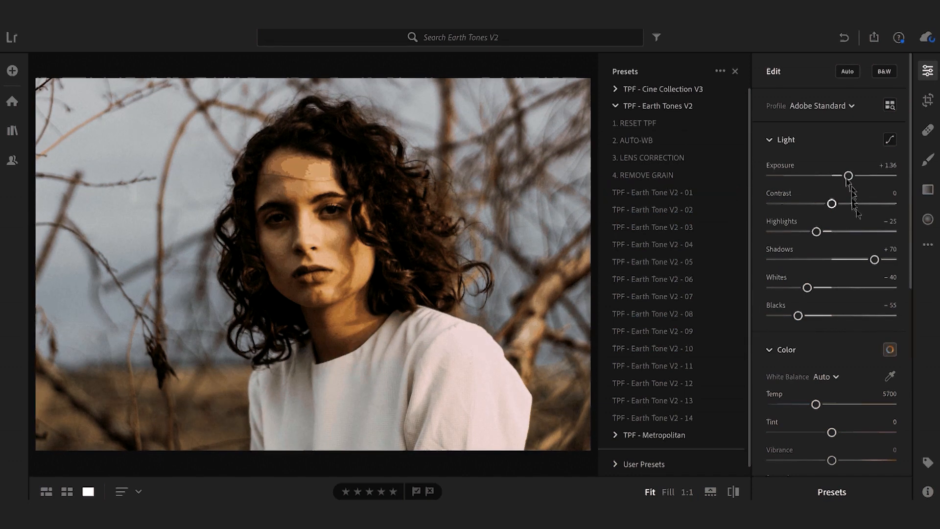
{"action": "left_click_drag", "start_coordinate": [874, 259], "coordinate": [873, 259]}
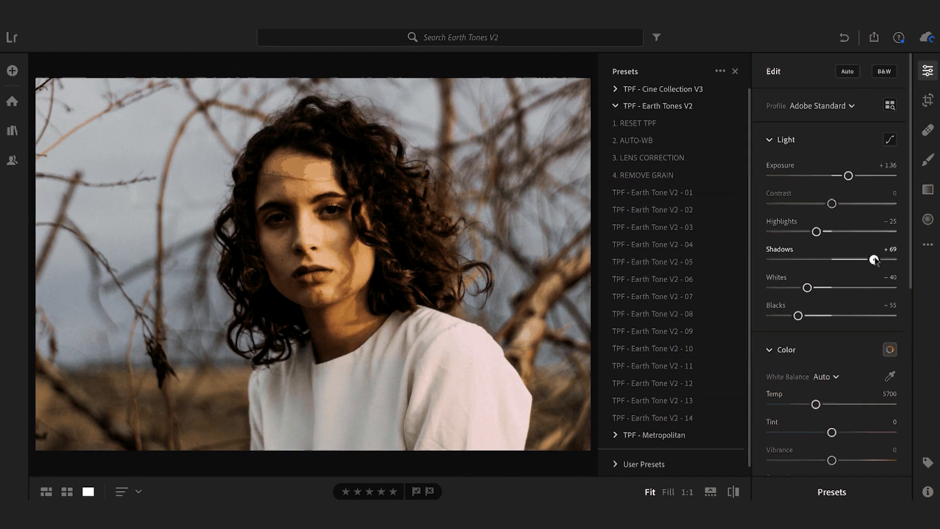
{"action": "left_click_drag", "start_coordinate": [873, 259], "coordinate": [868, 259]}
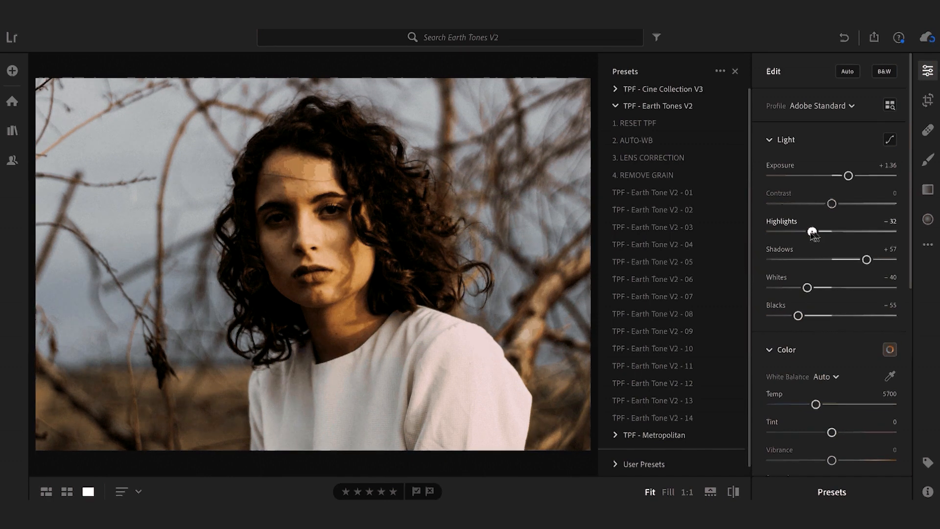
{"action": "left_click_drag", "start_coordinate": [817, 232], "coordinate": [806, 231]}
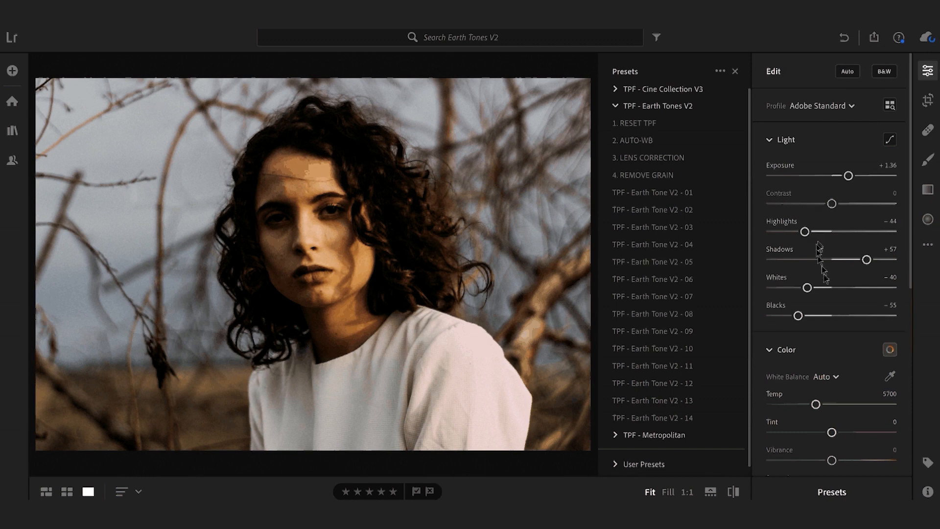
{"action": "left_click_drag", "start_coordinate": [848, 176], "coordinate": [852, 175]}
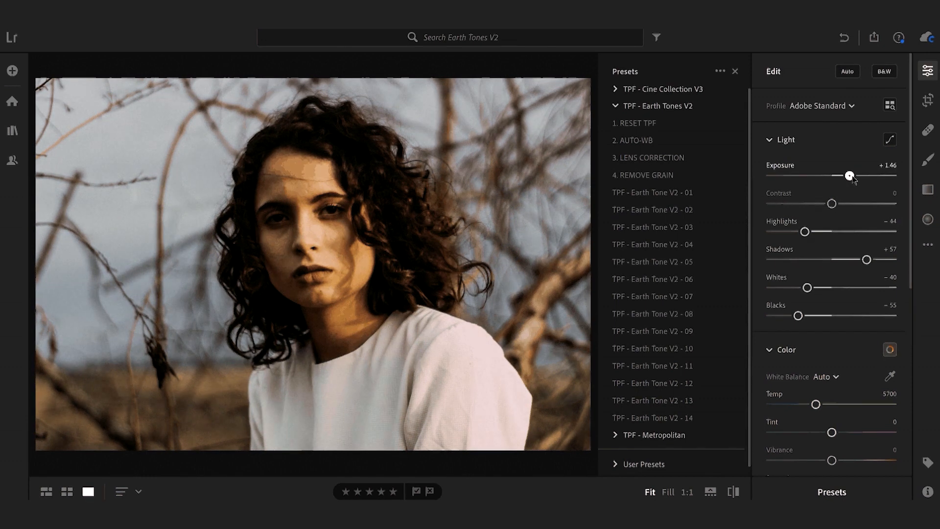
{"action": "left_click_drag", "start_coordinate": [815, 403], "coordinate": [813, 403]}
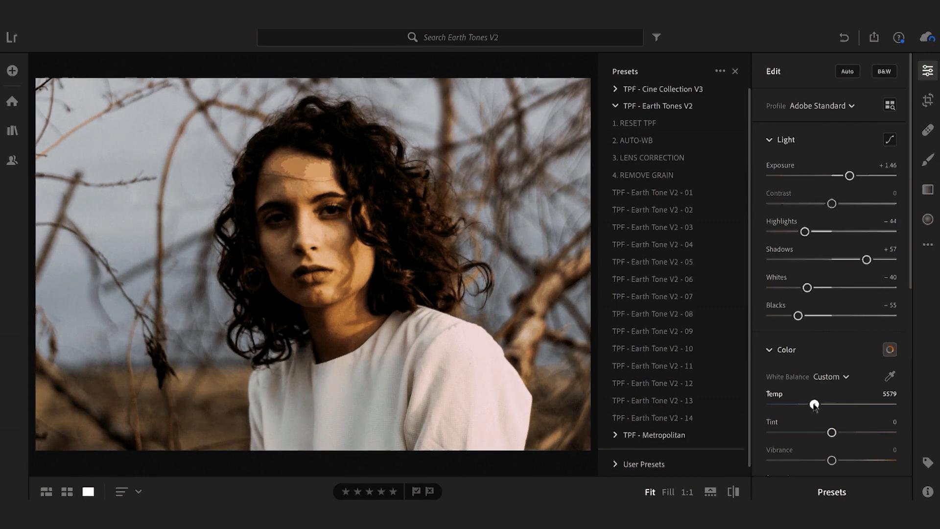
{"action": "left_click_drag", "start_coordinate": [814, 403], "coordinate": [811, 404]}
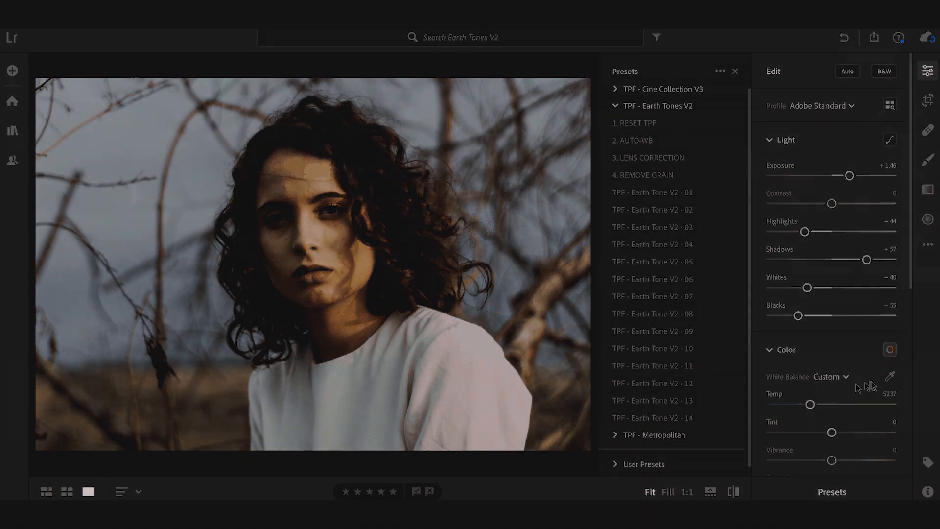